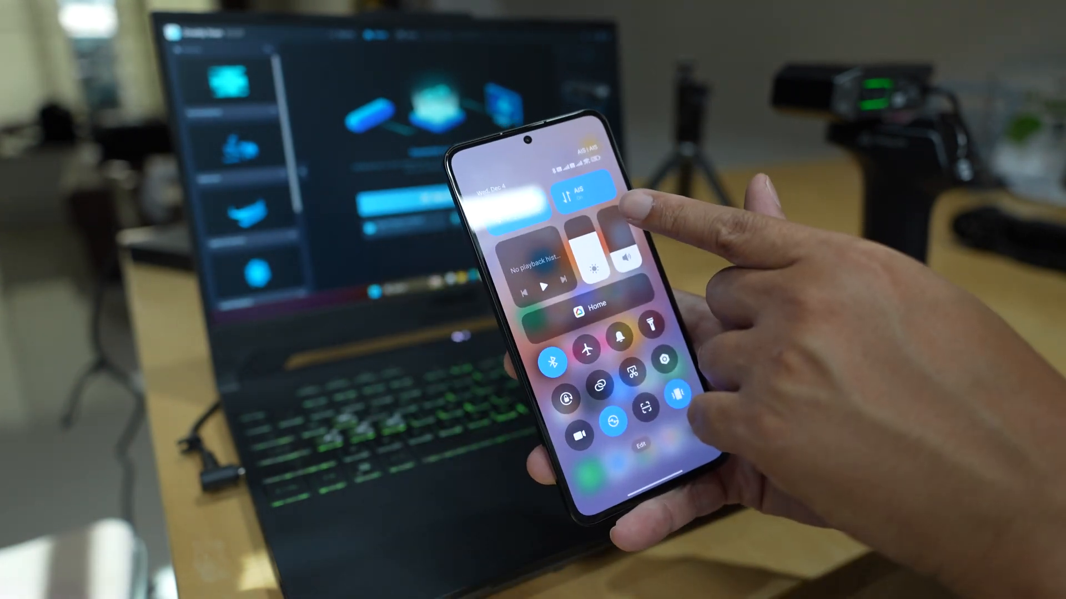
# - Switch the phone's Wi-Fi on from the quick settings panel
pyautogui.click(537, 211)
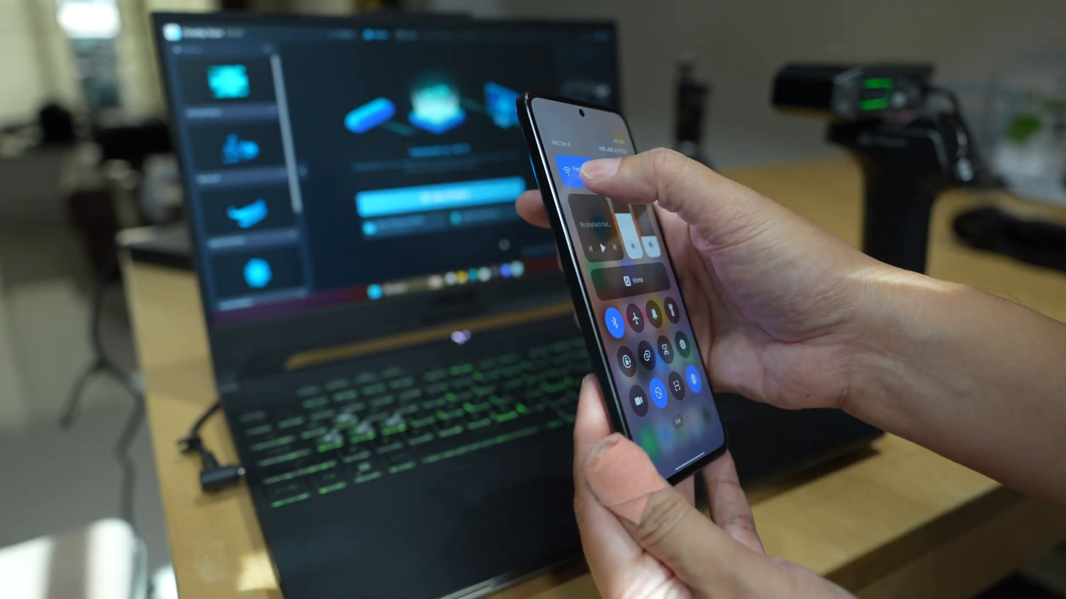
pyautogui.click(574, 168)
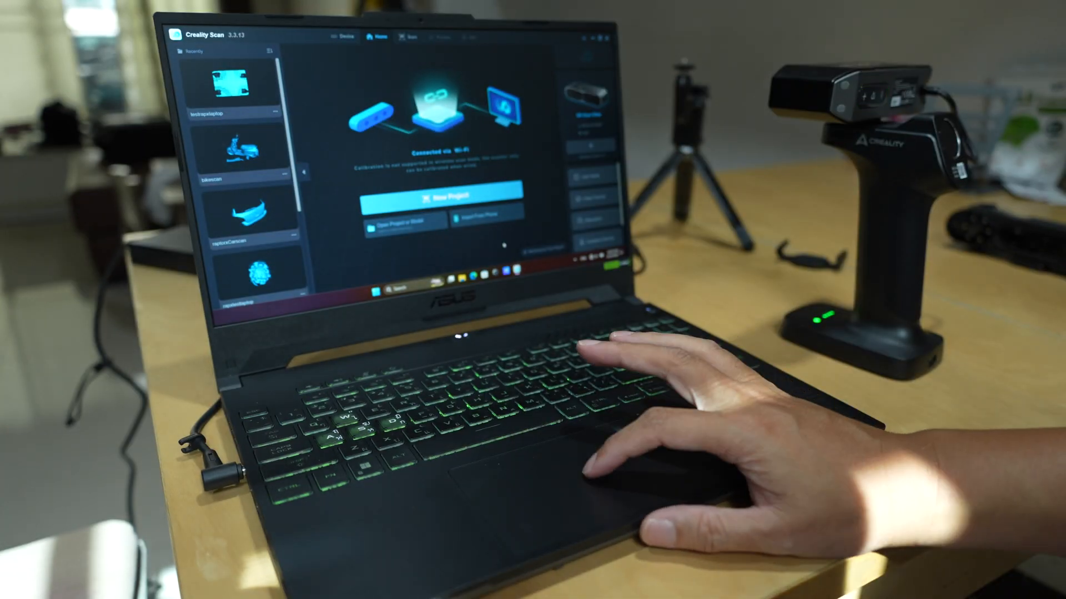
# - Create a New Project, accept its configuration and start the live IR/RGB scan preview
pyautogui.click(455, 197)
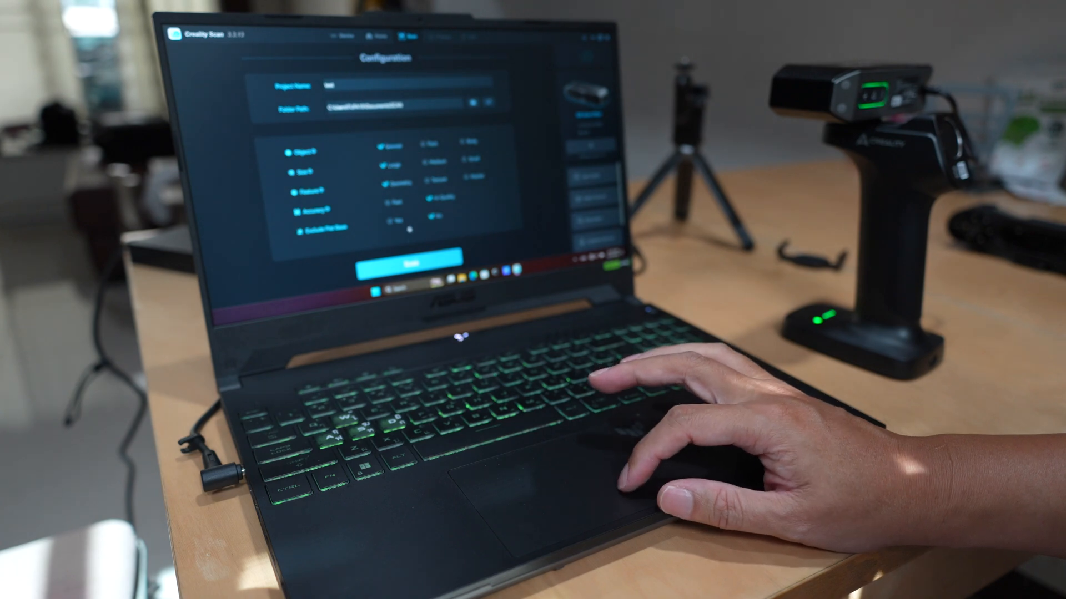
pyautogui.click(406, 260)
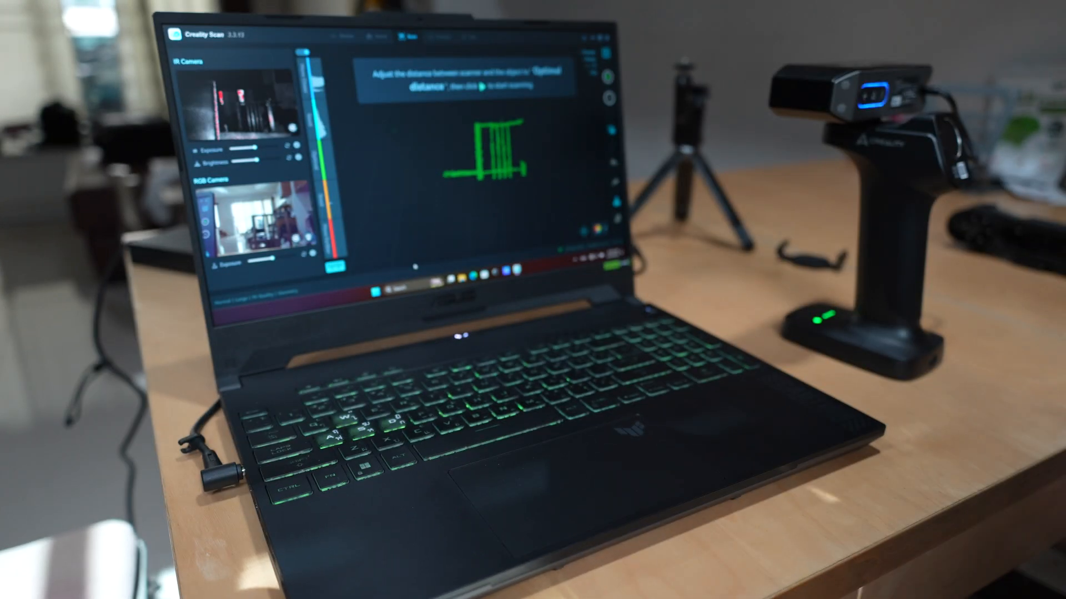